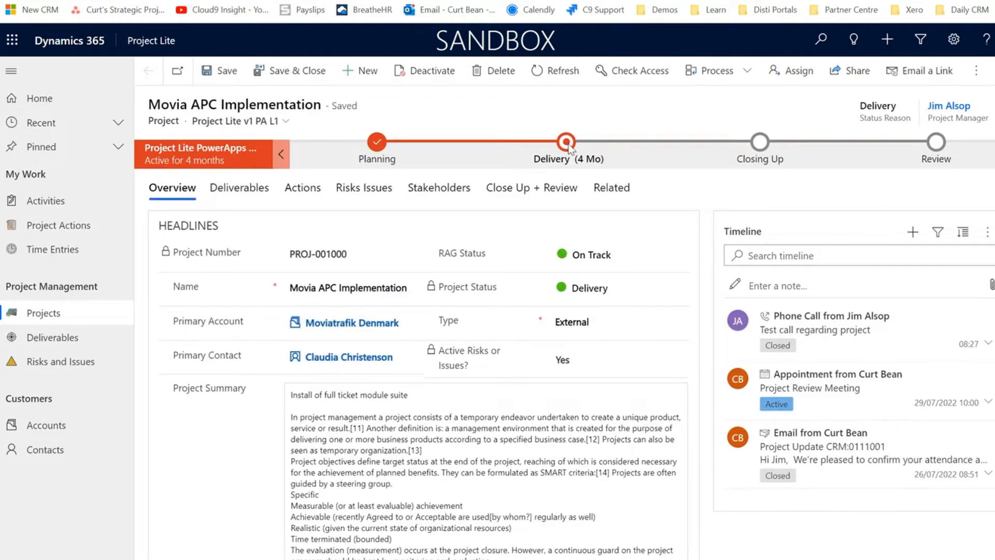
{"action": "mouse_move", "coordinate": [495, 320]}
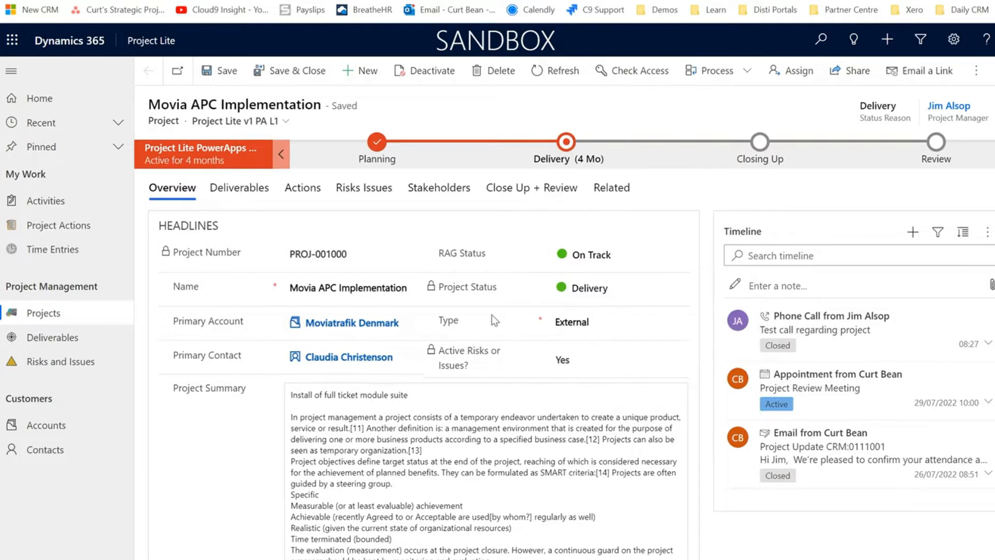
{"action": "mouse_move", "coordinate": [664, 398]}
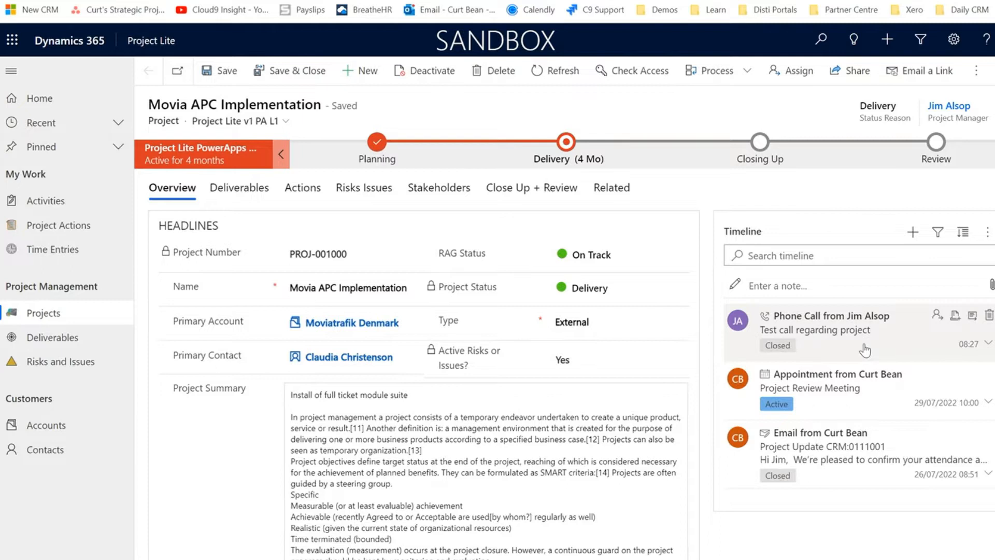
{"action": "mouse_move", "coordinate": [850, 391]}
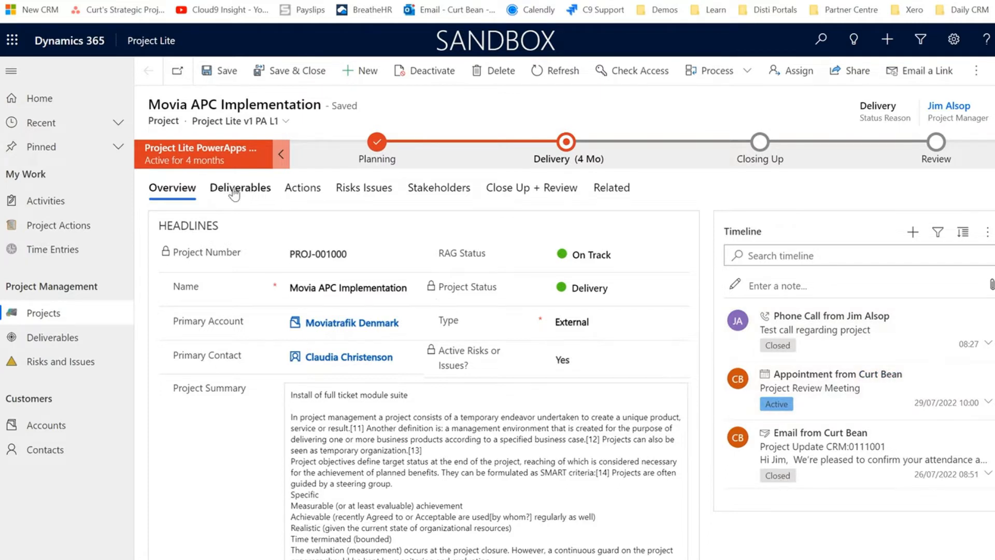
Review the project's Deliverables, Actions, Risks Issues and lessons-learned close-up checklist
{"action": "left_click", "coordinate": [239, 188]}
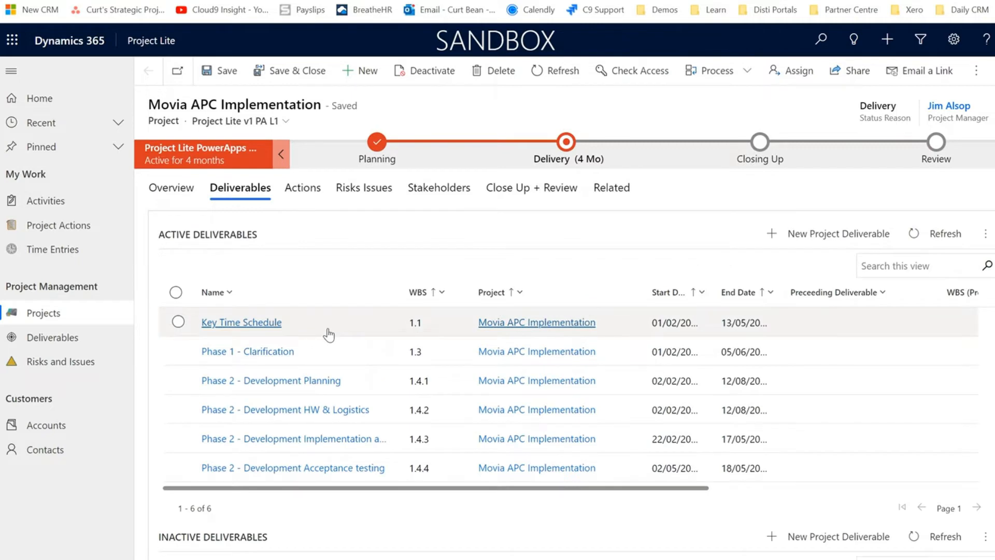
{"action": "mouse_move", "coordinate": [337, 285]}
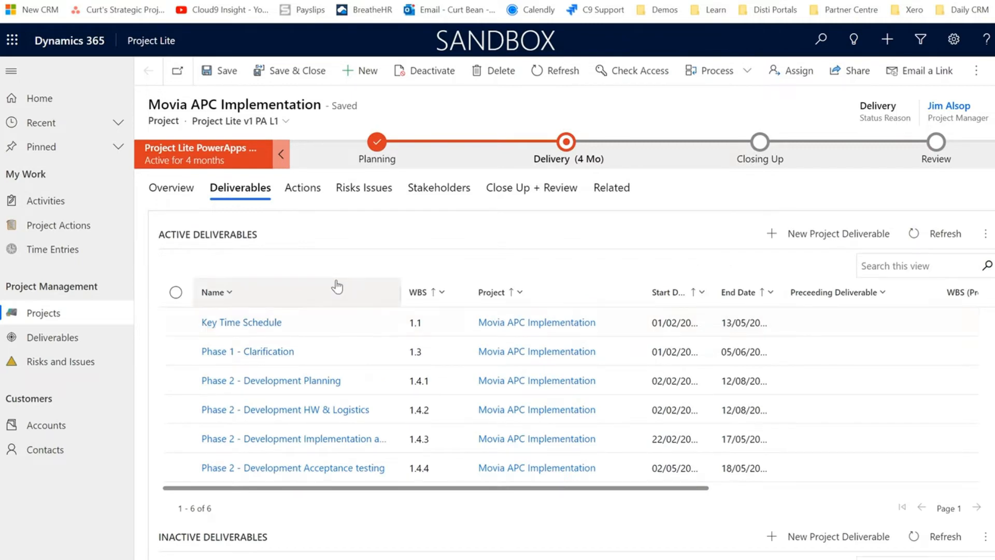
{"action": "left_click", "coordinate": [303, 188]}
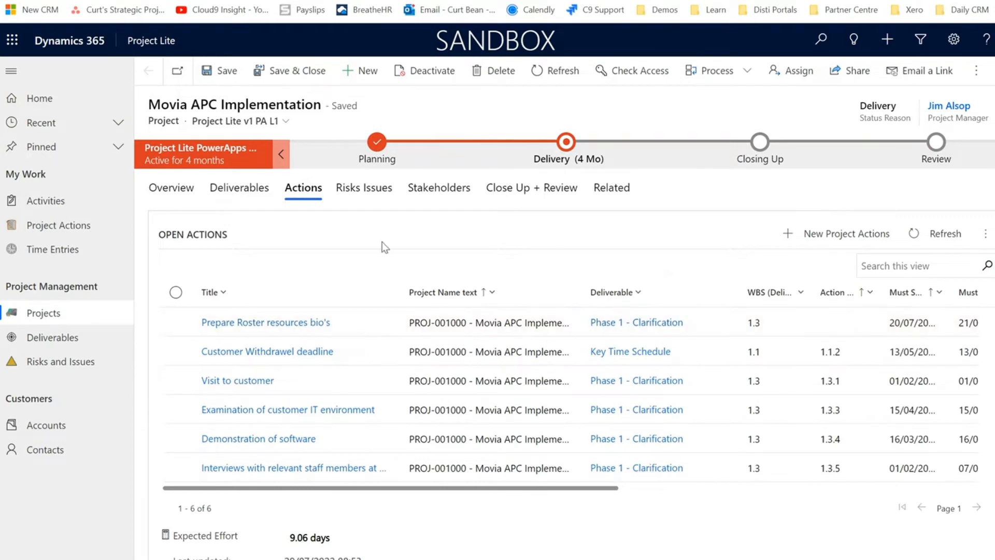
{"action": "left_click", "coordinate": [364, 188]}
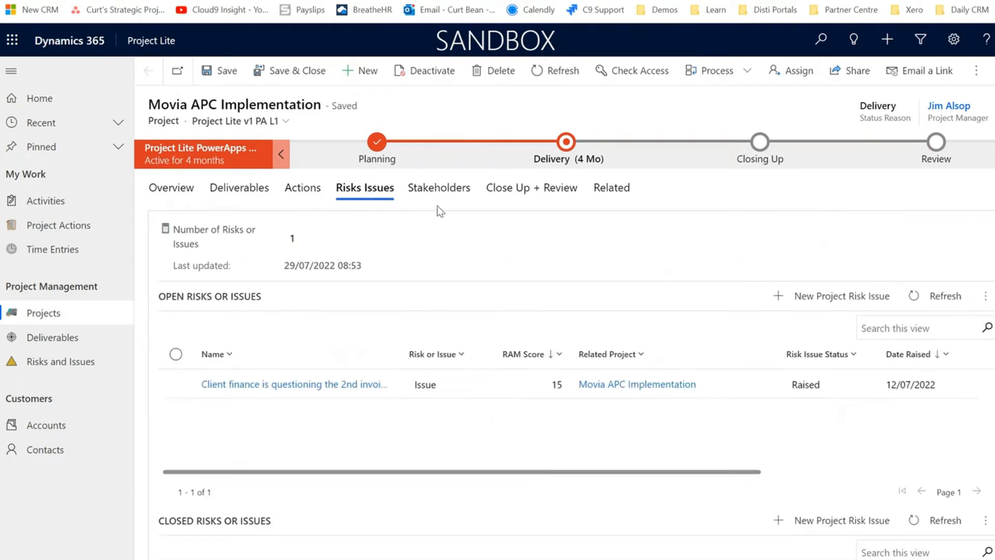
{"action": "mouse_move", "coordinate": [440, 197]}
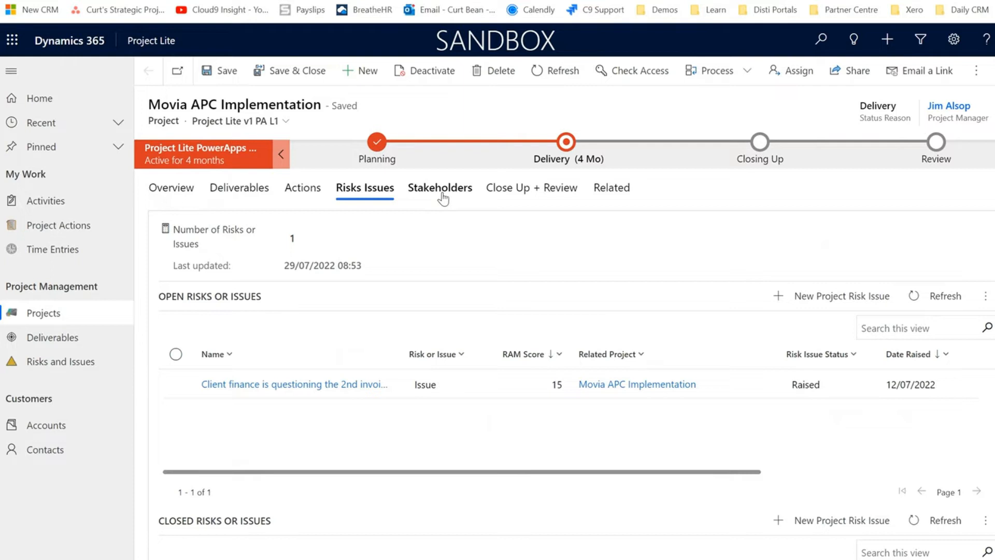
{"action": "left_click", "coordinate": [531, 188]}
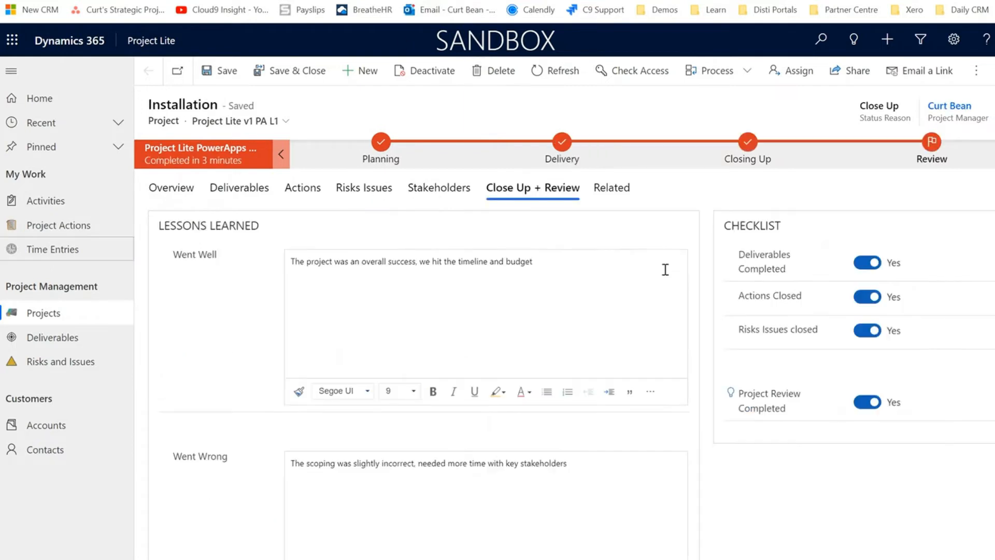
{"action": "mouse_move", "coordinate": [656, 315]}
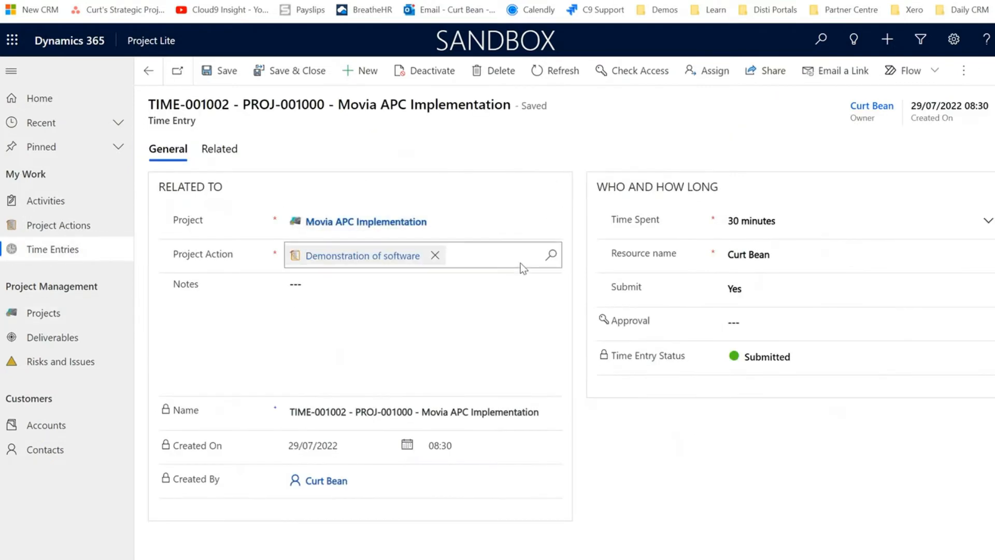
View the Awaiting Approval time entries, then reach the Moviatrafik Denmark account record
{"action": "left_click", "coordinate": [422, 334]}
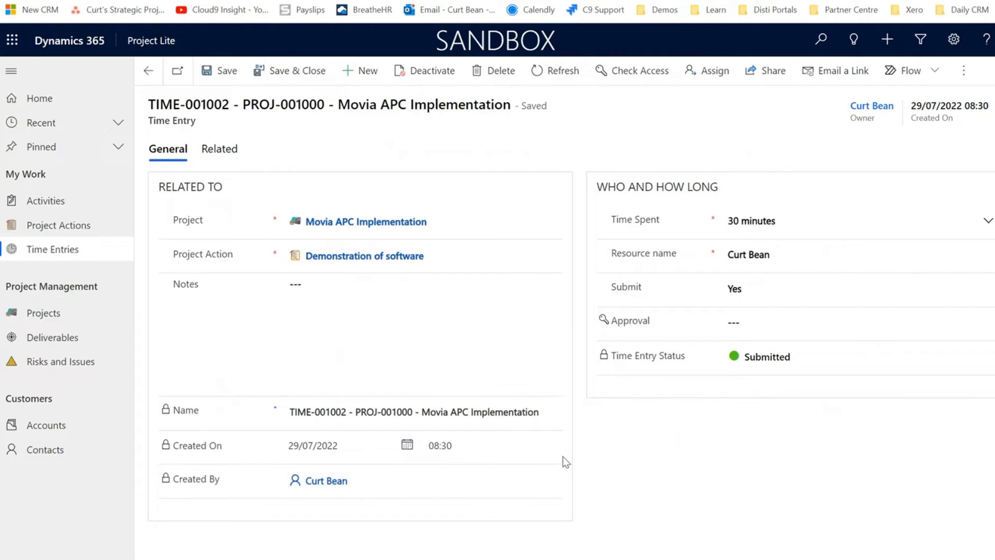
{"action": "left_click", "coordinate": [148, 71]}
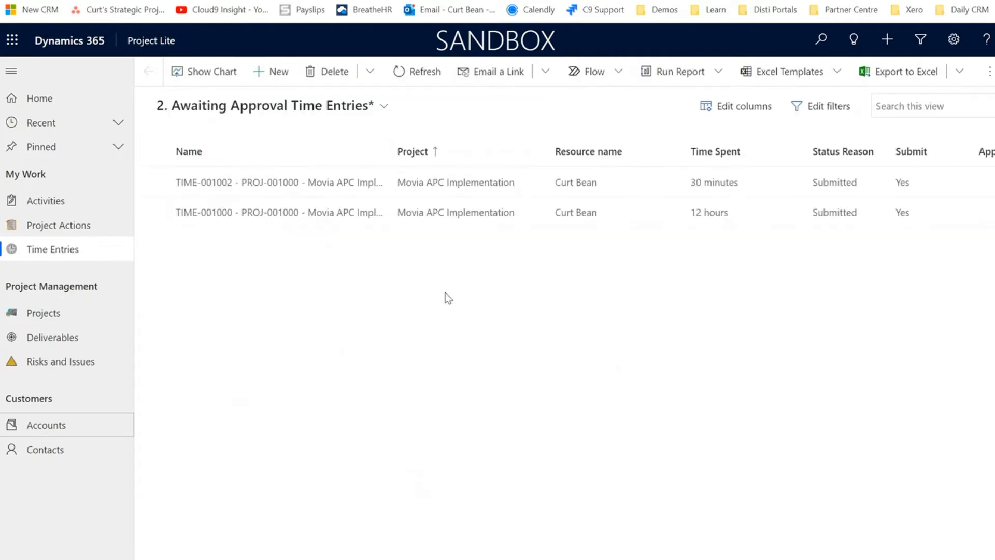
{"action": "mouse_move", "coordinate": [440, 302]}
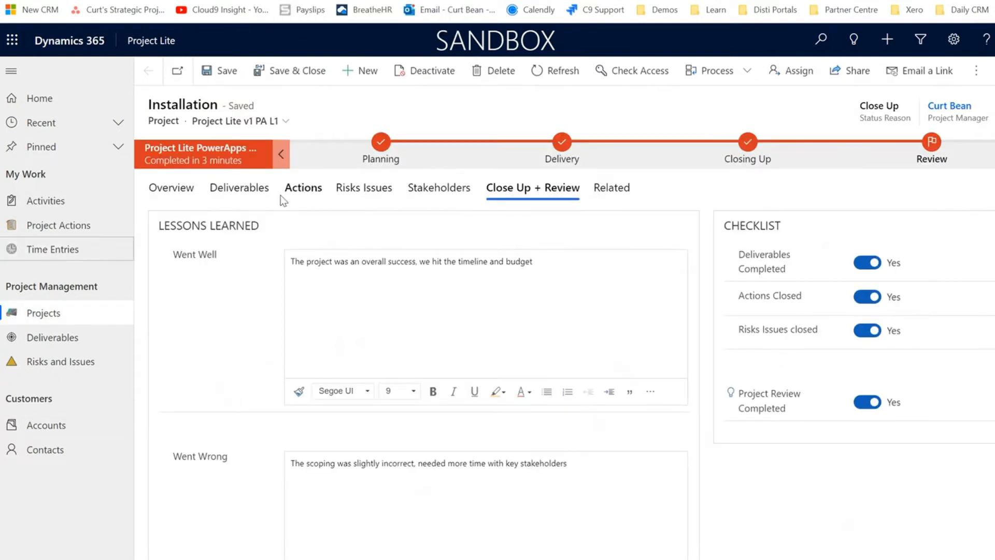
{"action": "left_click", "coordinate": [303, 187]}
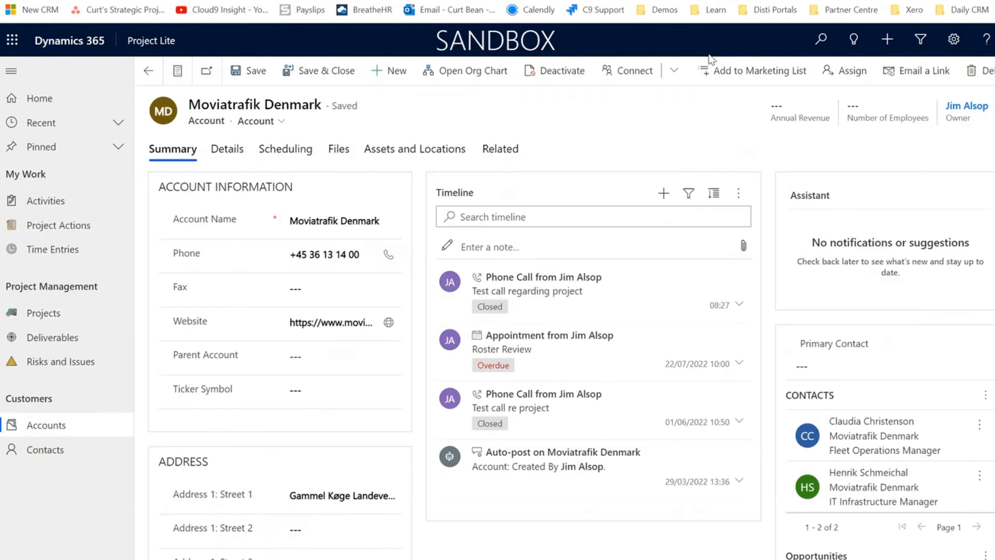
{"action": "mouse_move", "coordinate": [671, 113]}
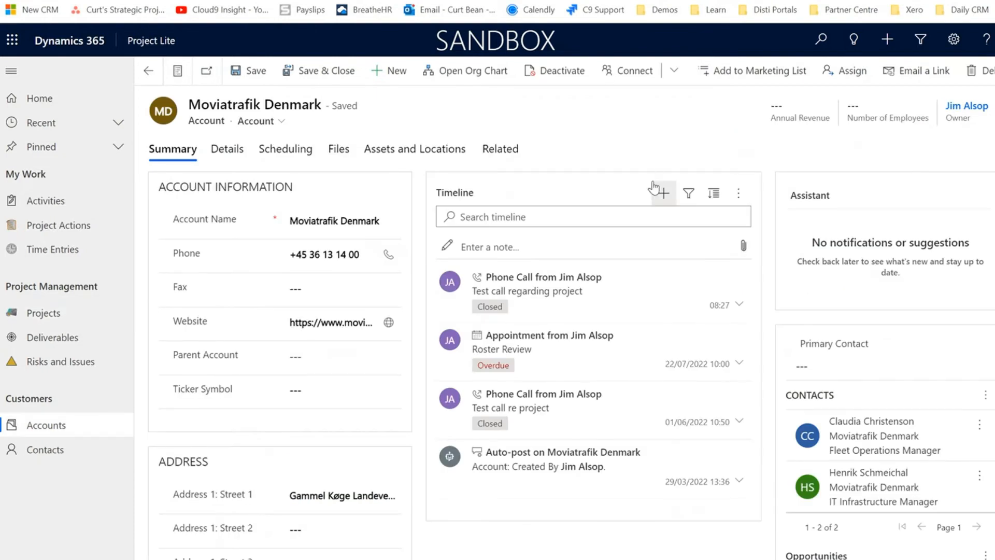
{"action": "mouse_move", "coordinate": [580, 293]}
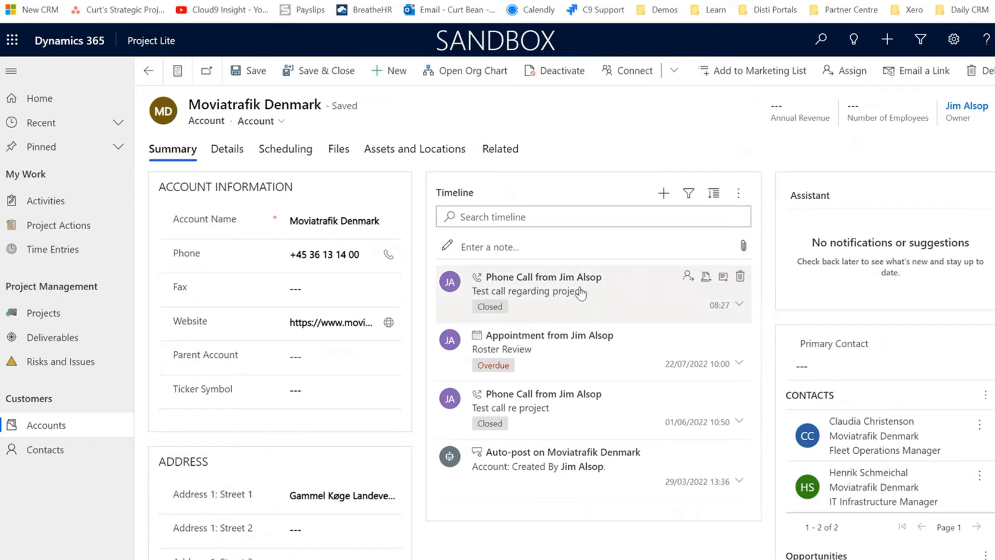
{"action": "mouse_move", "coordinate": [385, 181]}
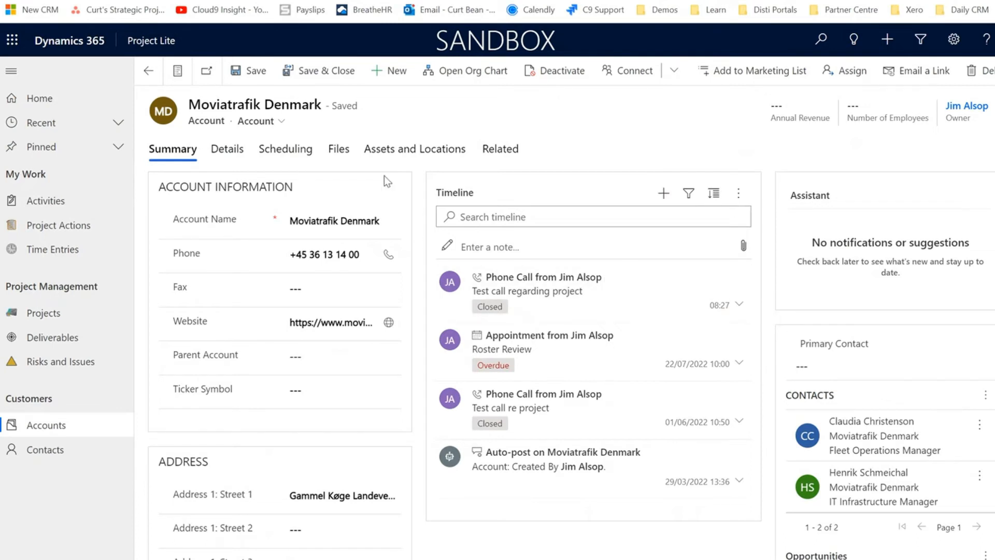
{"action": "mouse_move", "coordinate": [511, 179]}
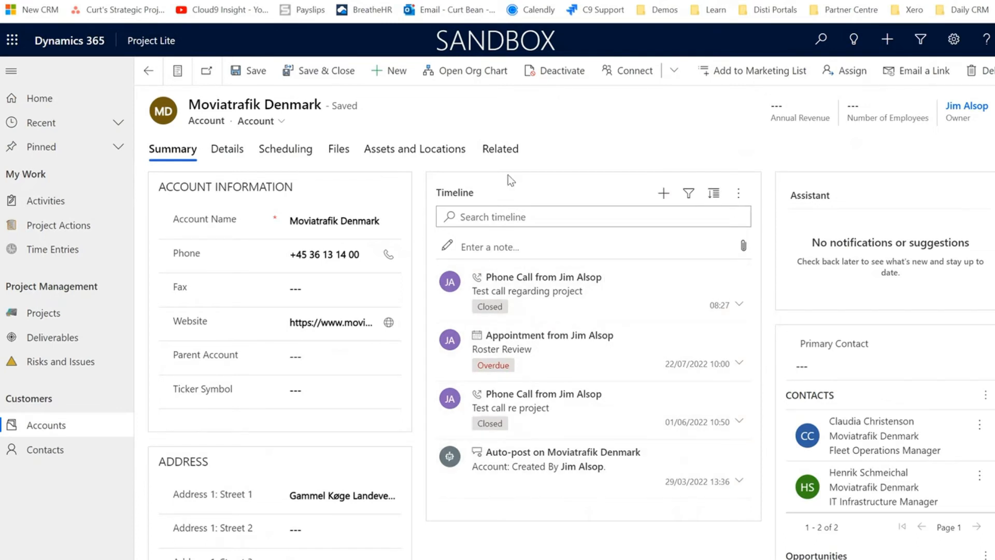
{"action": "mouse_move", "coordinate": [501, 149]}
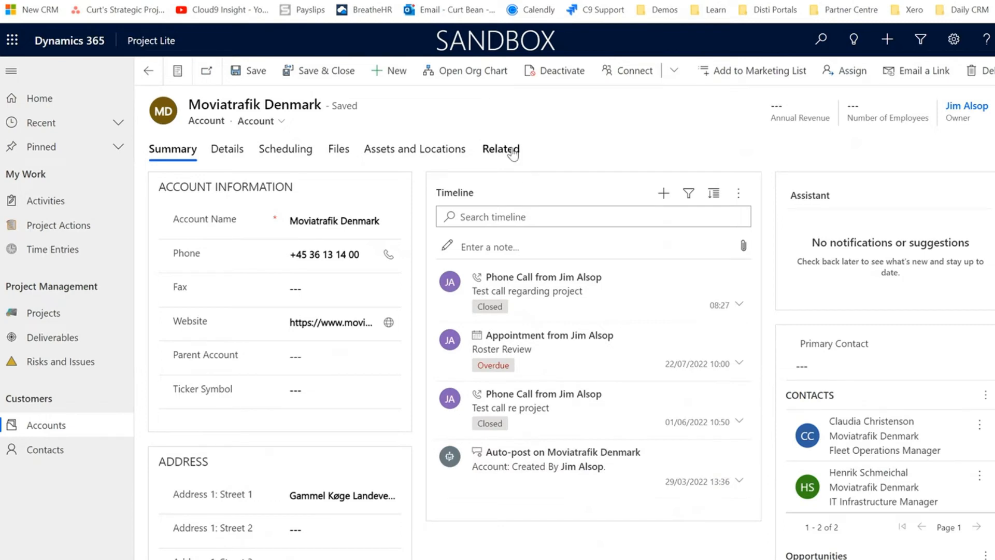
Show the projects related to Moviatrafik Denmark, then the Open Projects list with three projects
{"action": "left_click", "coordinate": [502, 148]}
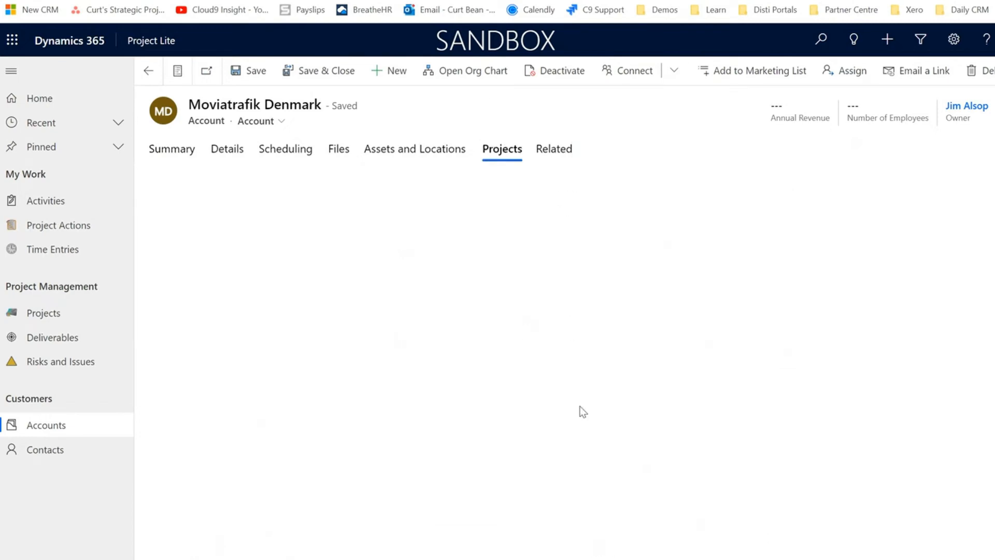
{"action": "left_click", "coordinate": [502, 148]}
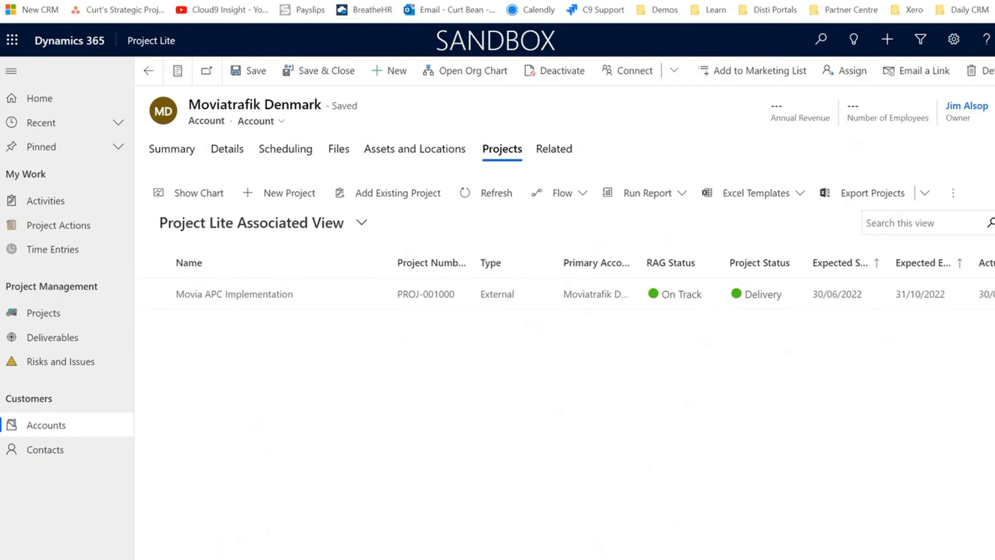
{"action": "left_click", "coordinate": [44, 312]}
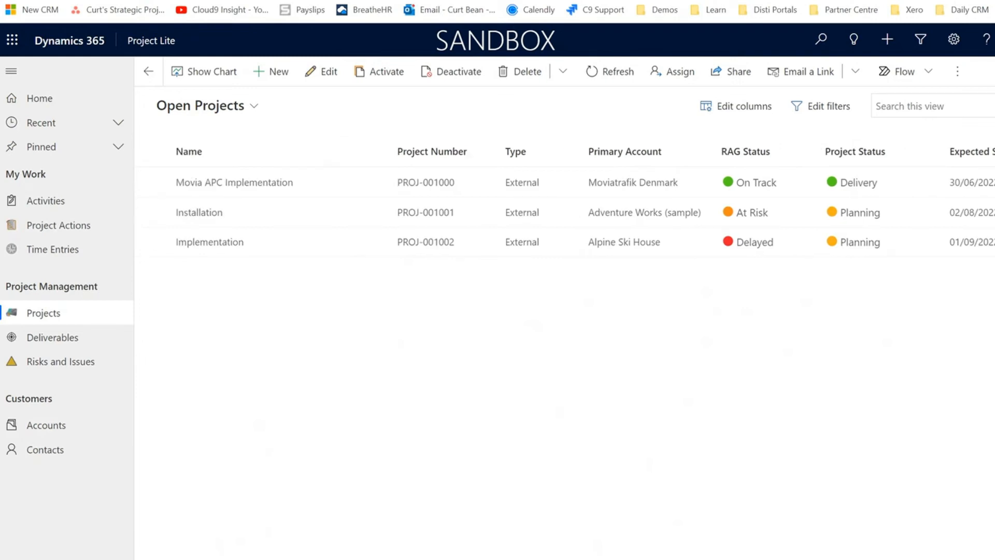
{"action": "mouse_move", "coordinate": [302, 501]}
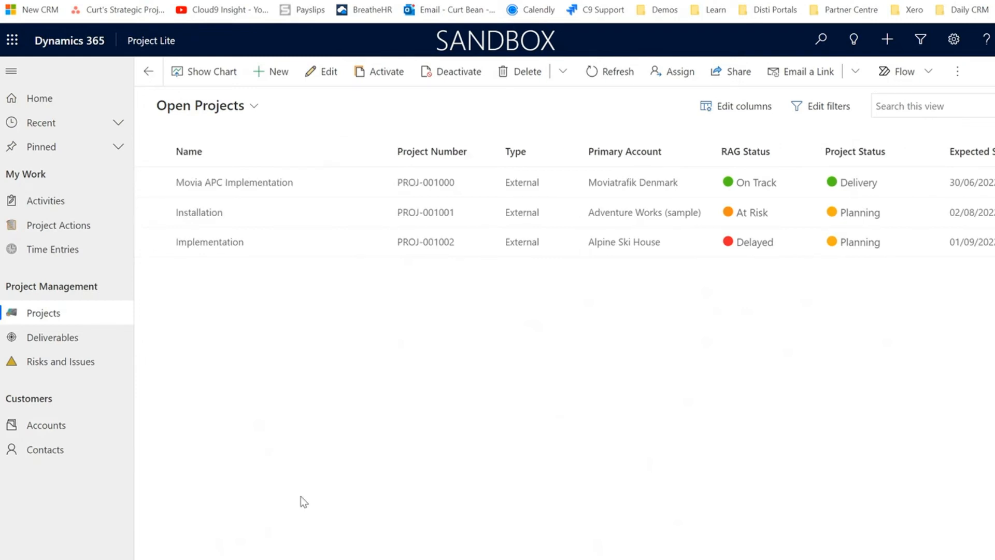